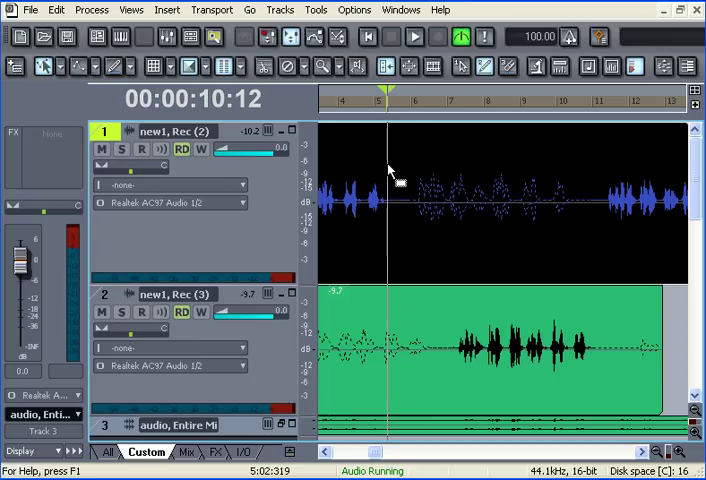
mouse_move(388, 172)
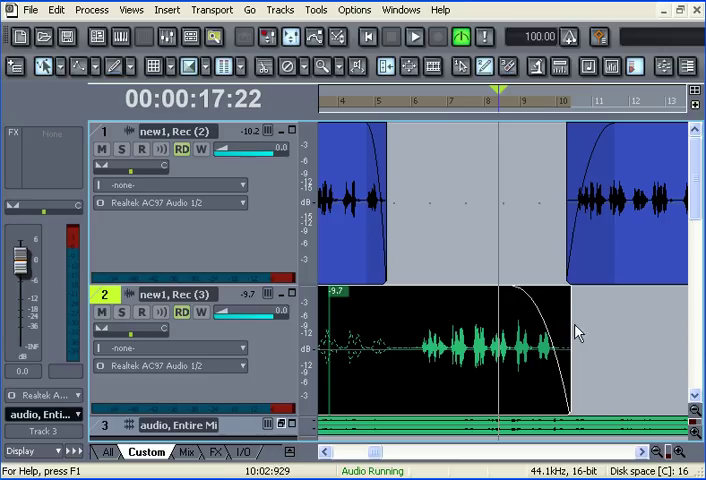
mouse_move(528, 284)
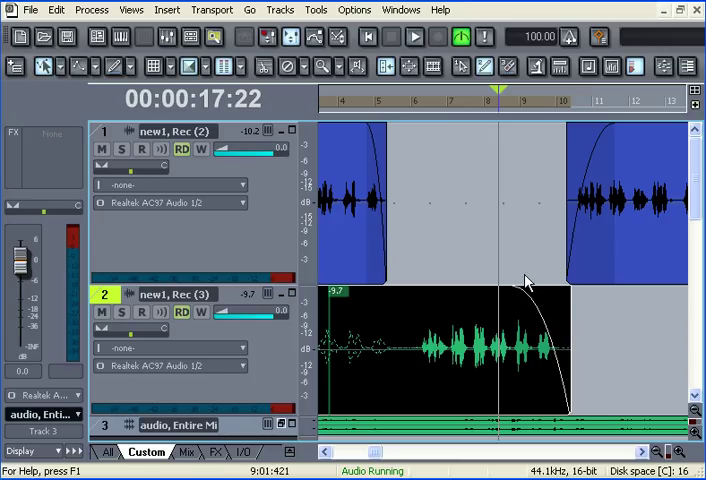